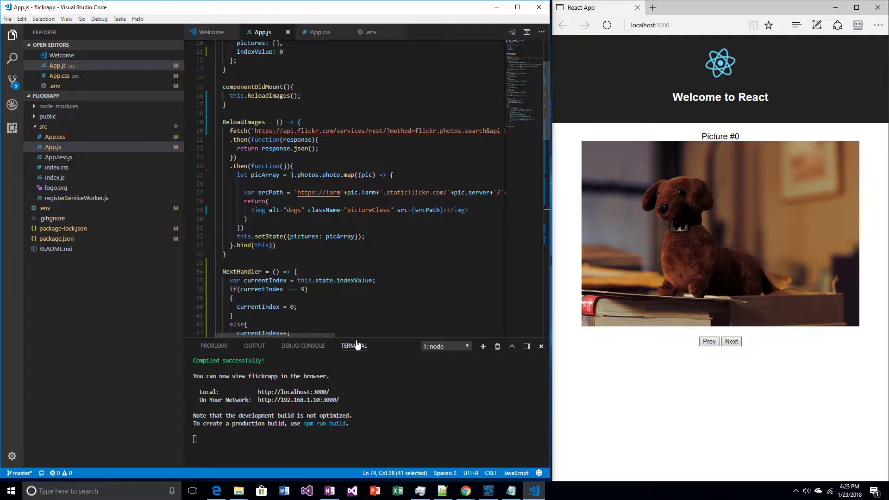
Inspect the hard-coded dog tag in the fetch URL, then return to the this.state object
scroll(right, 3)
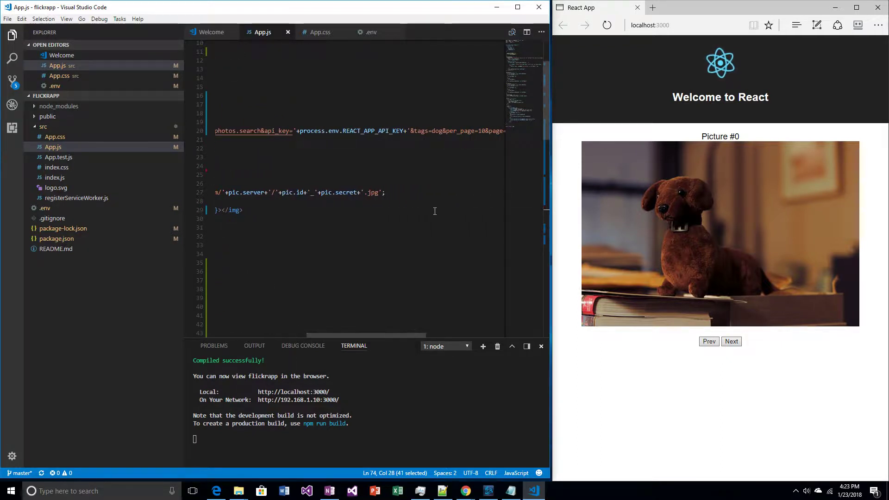
double_click(436, 130)
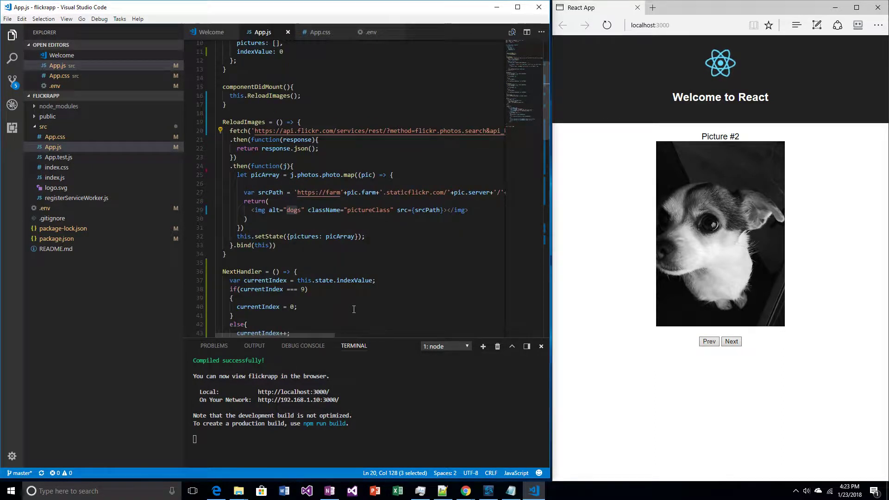
scroll(down, 3)
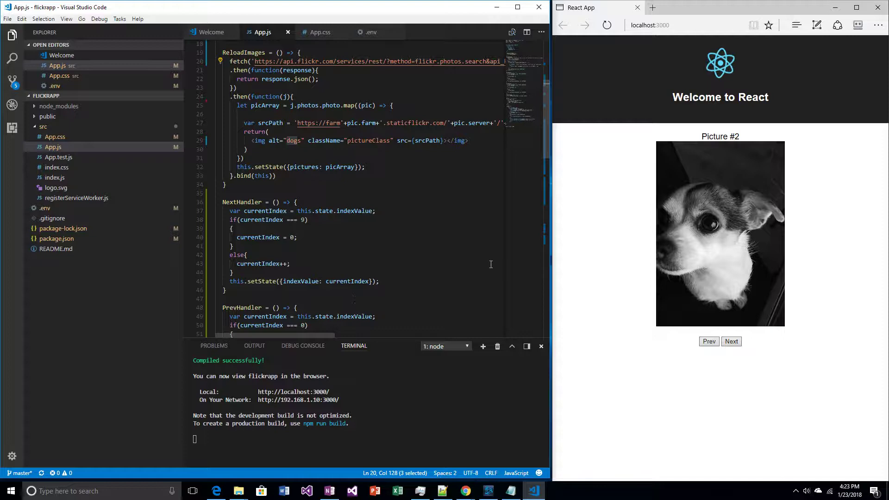
scroll(right, 3)
text(indexValue: 0,)
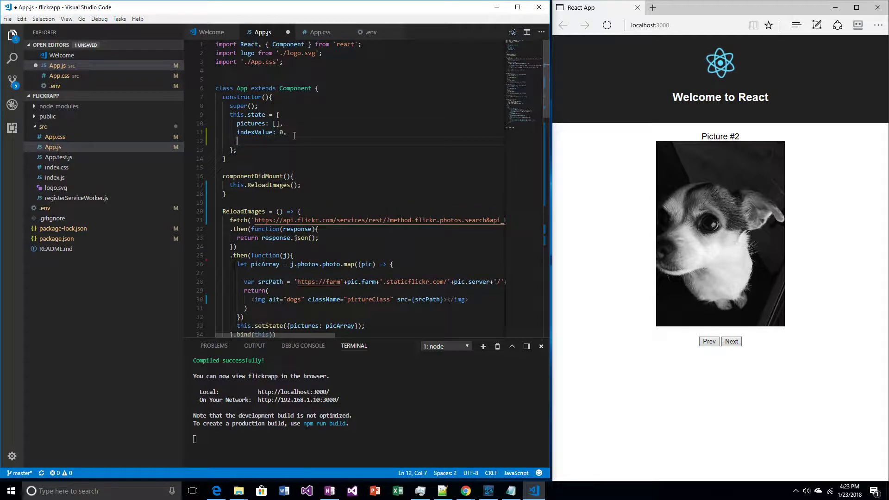
Add a textInput: 'dog' property to this.state after indexValue
text(textInput)
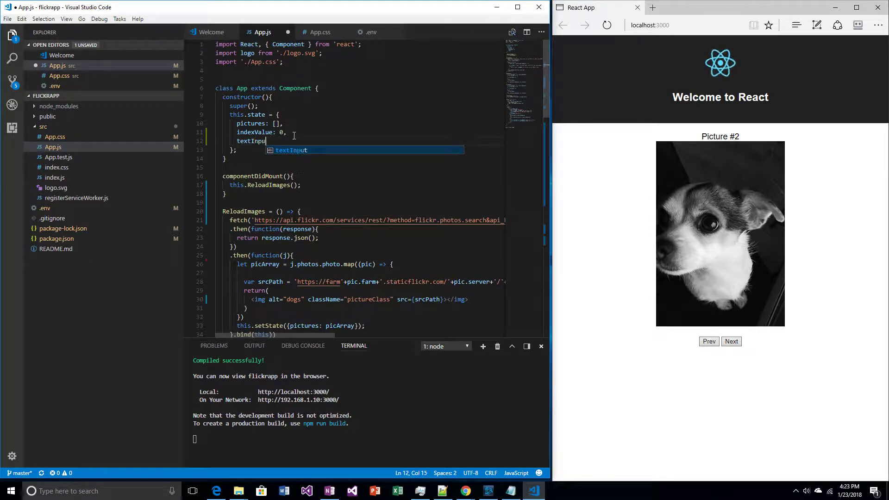
text(: 'god')
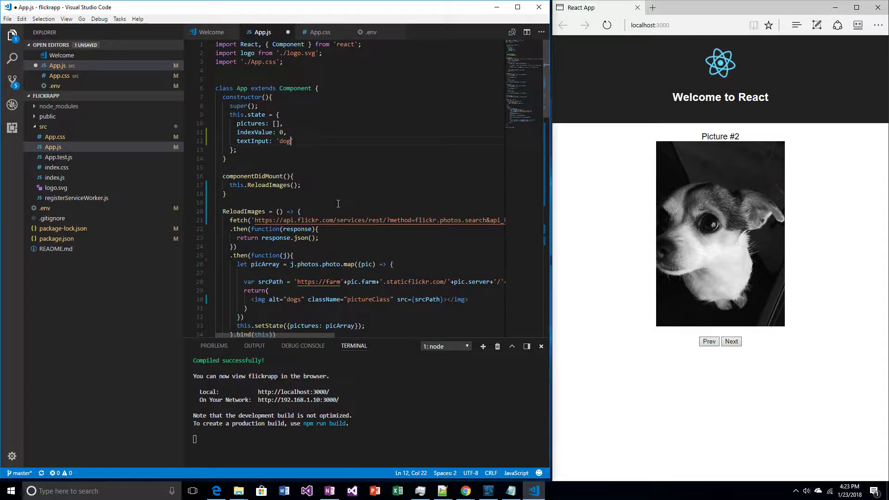
scroll(down, 3)
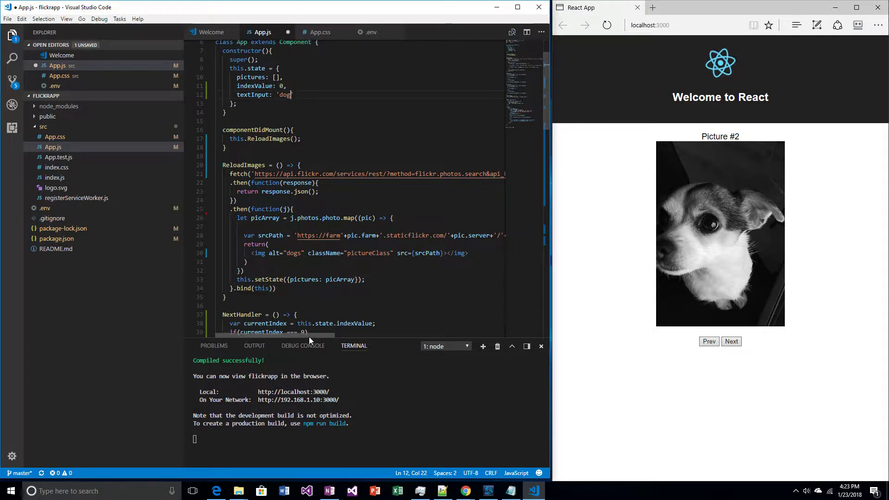
scroll(right, 3)
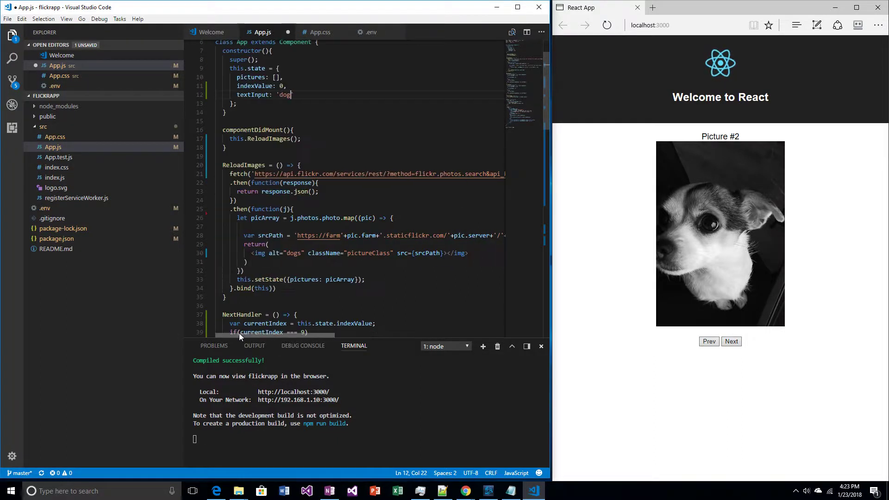
mouse_move(270, 147)
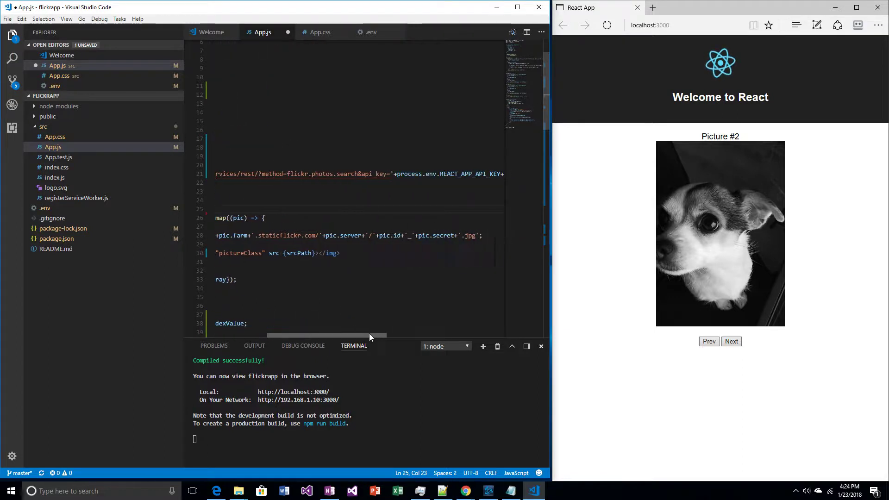
Replace the hard-coded dog tag in the Flickr URL with '+this.state.textInput+' and save App.js
drag(325, 335, 377, 335)
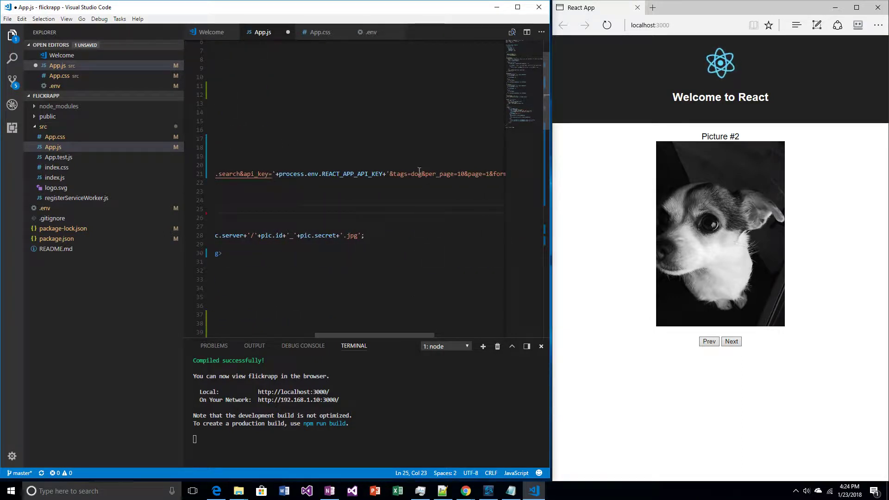
double_click(416, 174)
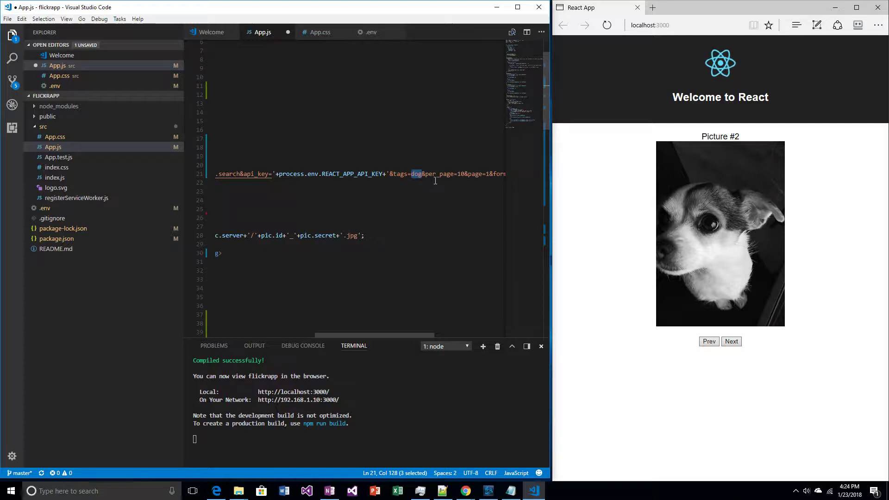
text(this.state.t')
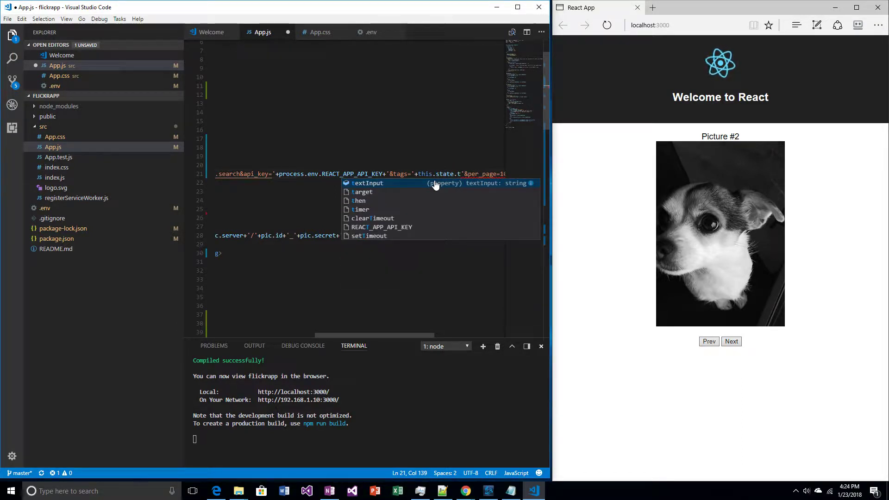
key(Tab)
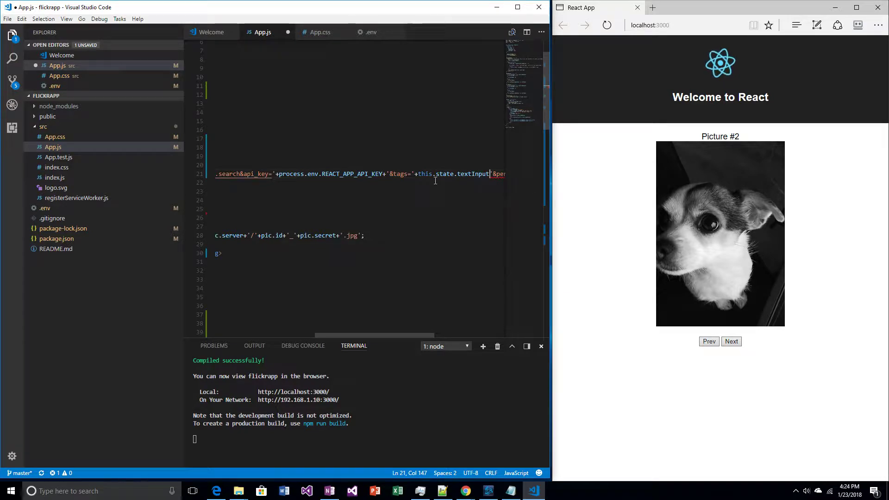
text(+')
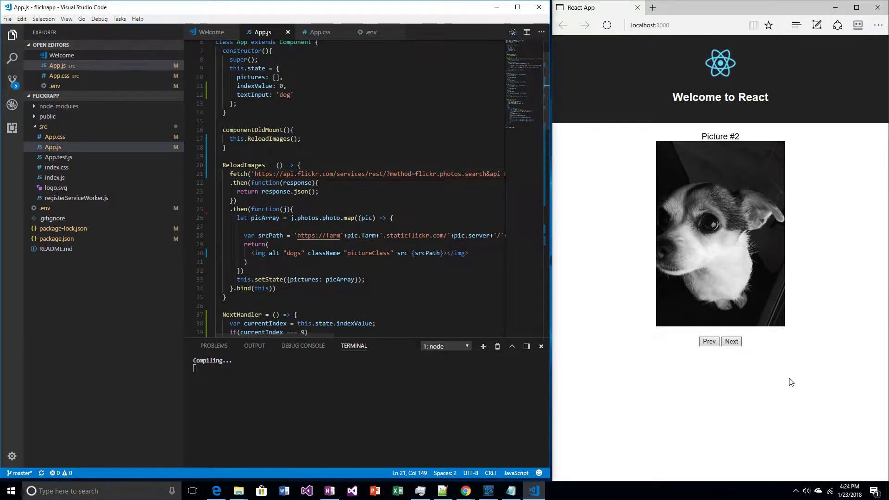
Step through Next twice to confirm dog photos still load, then move to render() in App.js
click(730, 341)
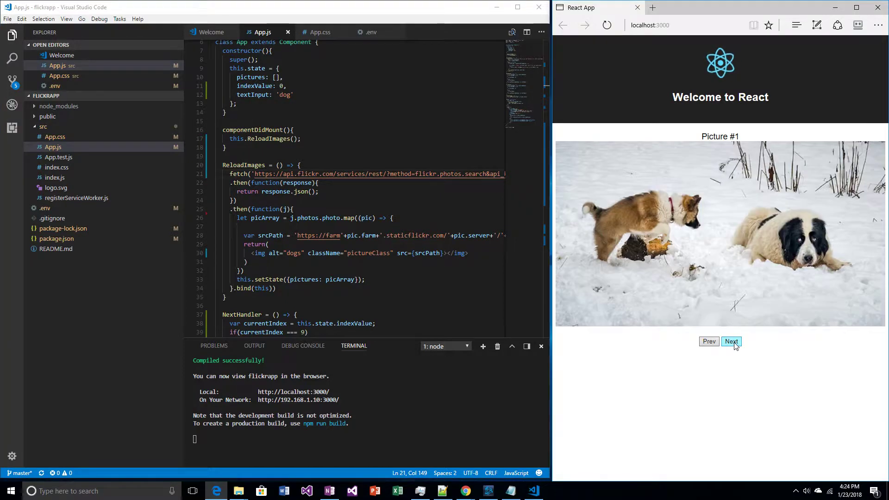
click(731, 342)
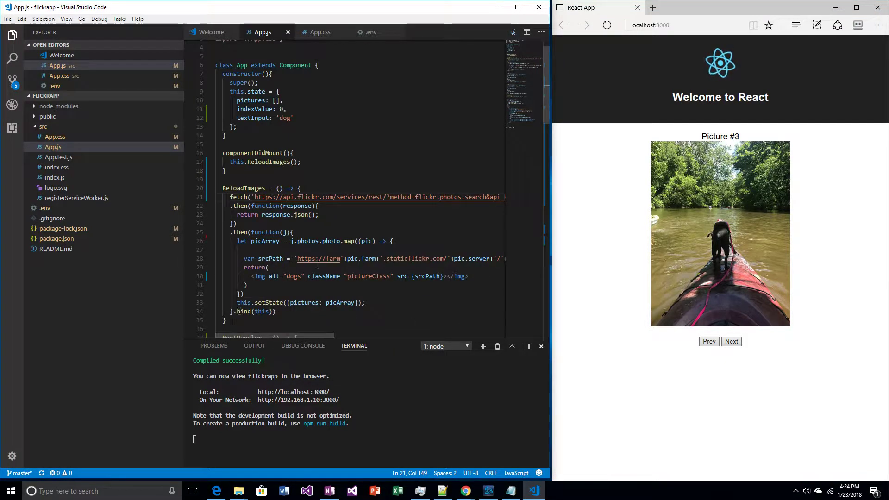
scroll(down, 3)
text(<p>)
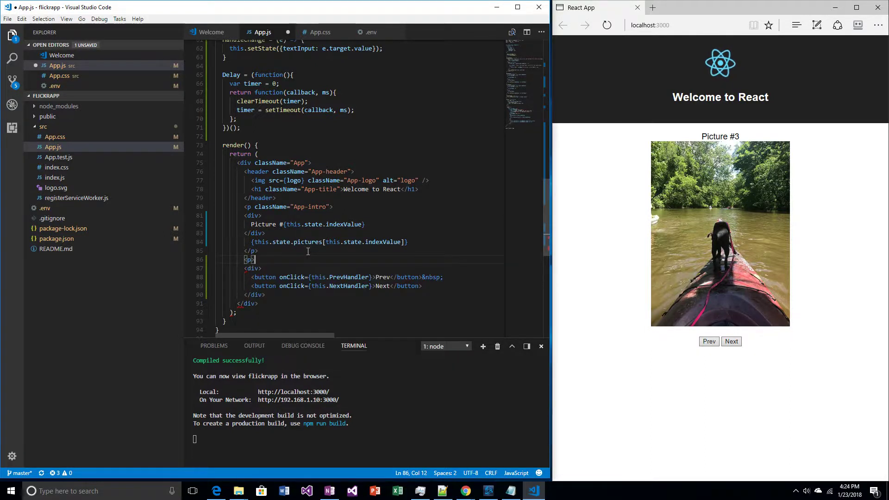
Close the new paragraph and place <input className="textInput"></input> inside it
text(</p>)
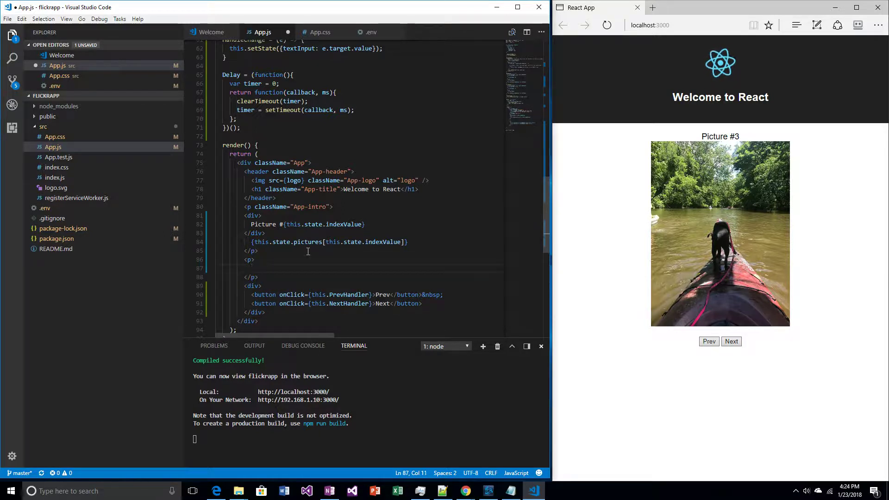
text(input className="textInp)
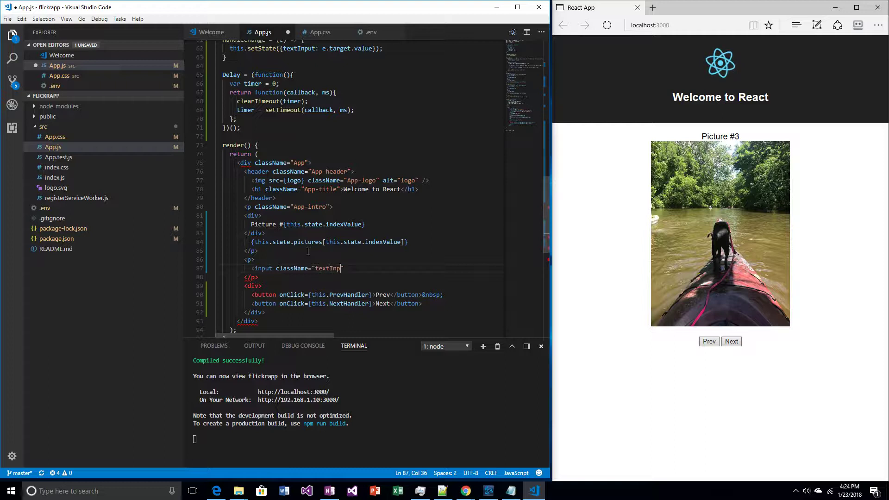
text(ut)
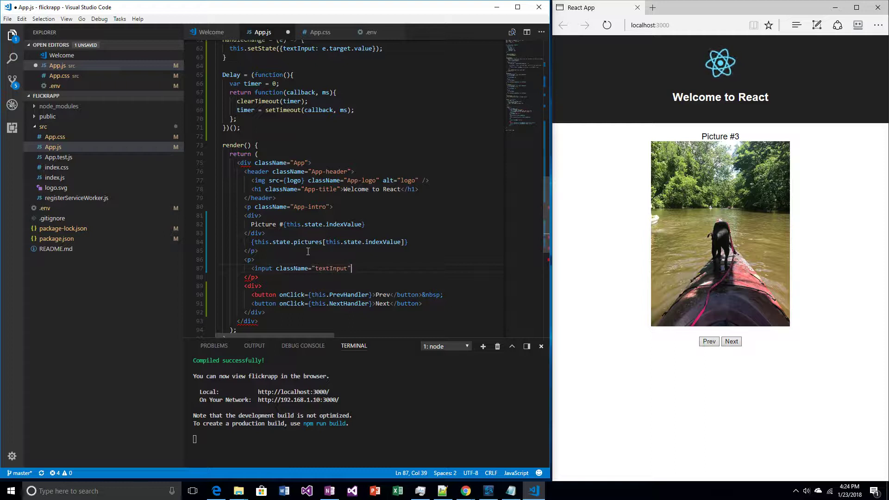
text(><)
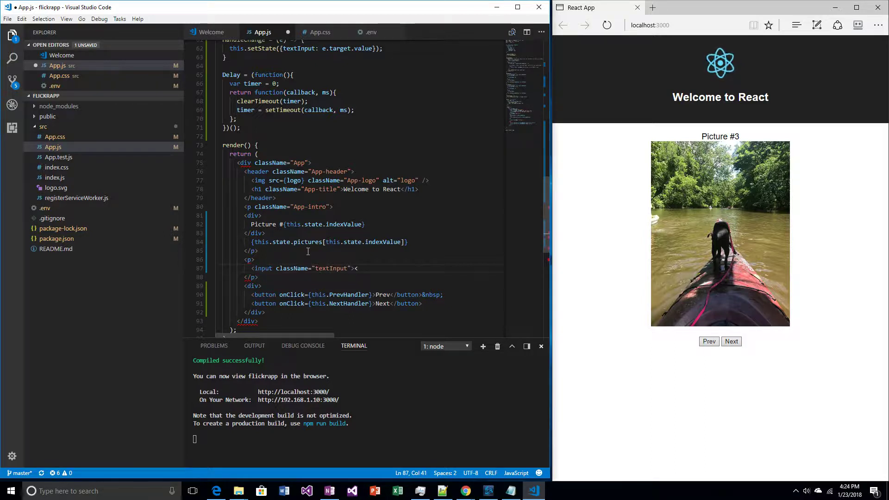
text(/)
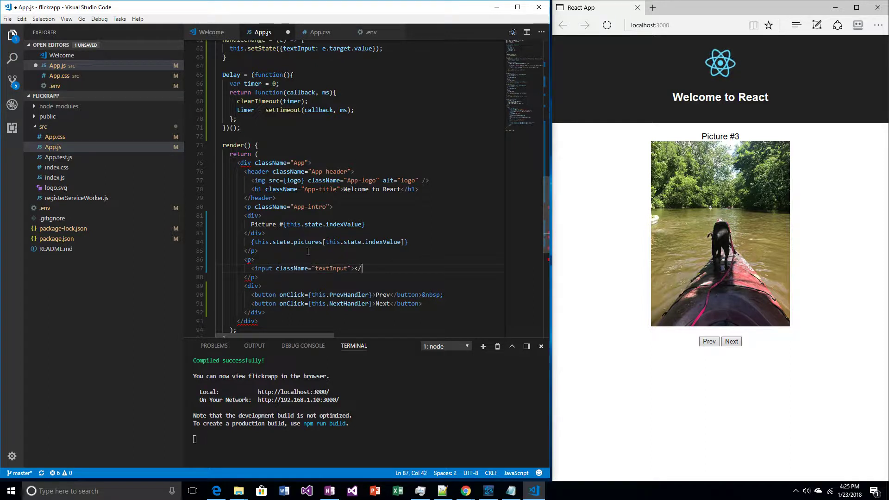
text(input>)
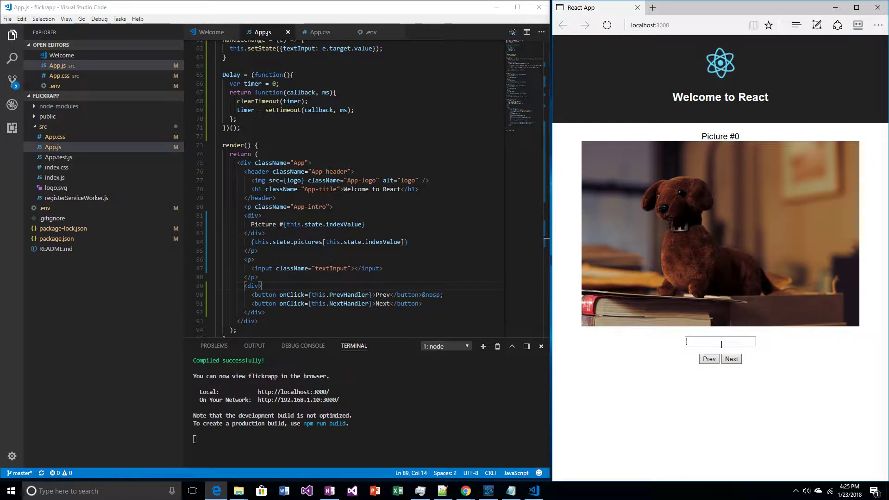
Enter test text fdsafdsafdsa into the app's new search box
text(fdsafdsafdsa)
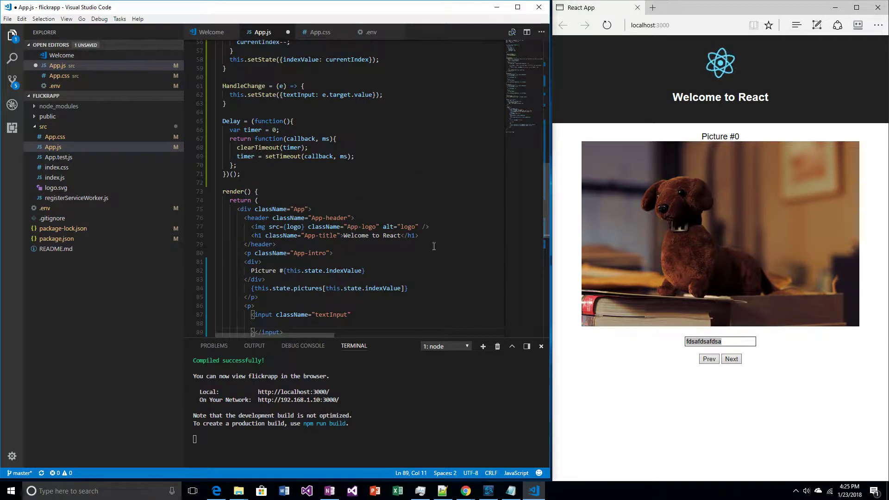
Give the textInput element an onChange={this.HandleChange} attribute
scroll(down, 3)
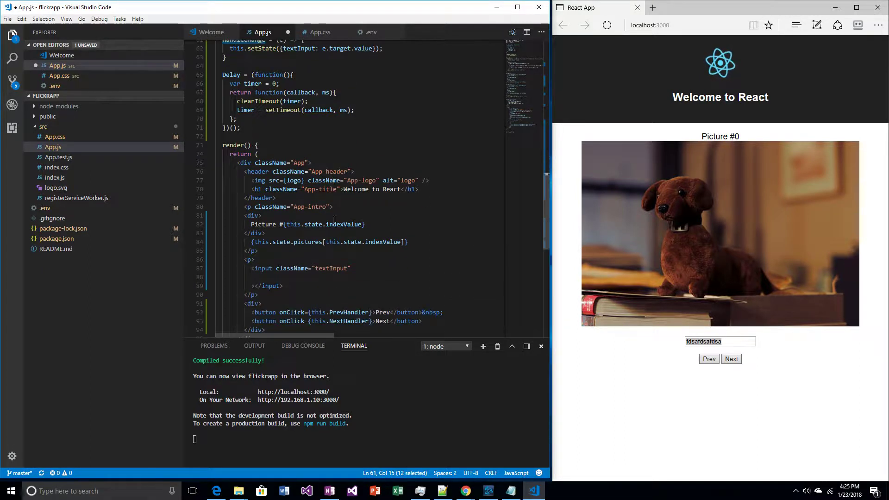
click(369, 277)
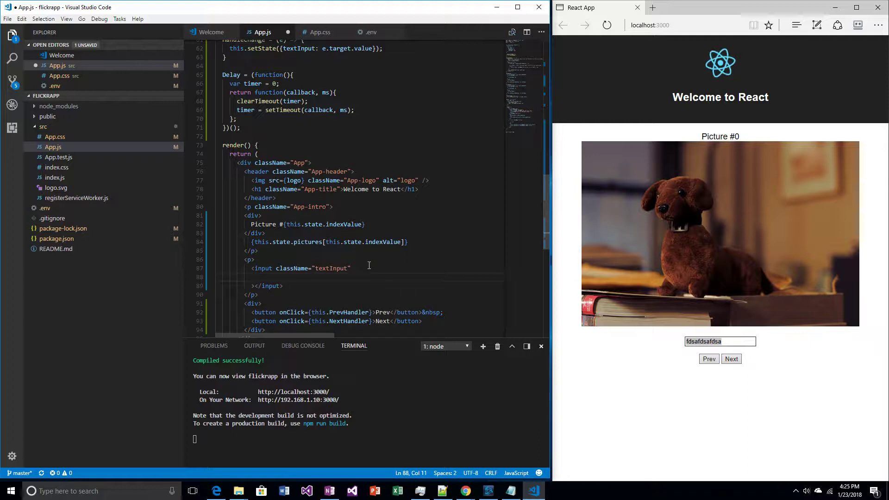
text(on)
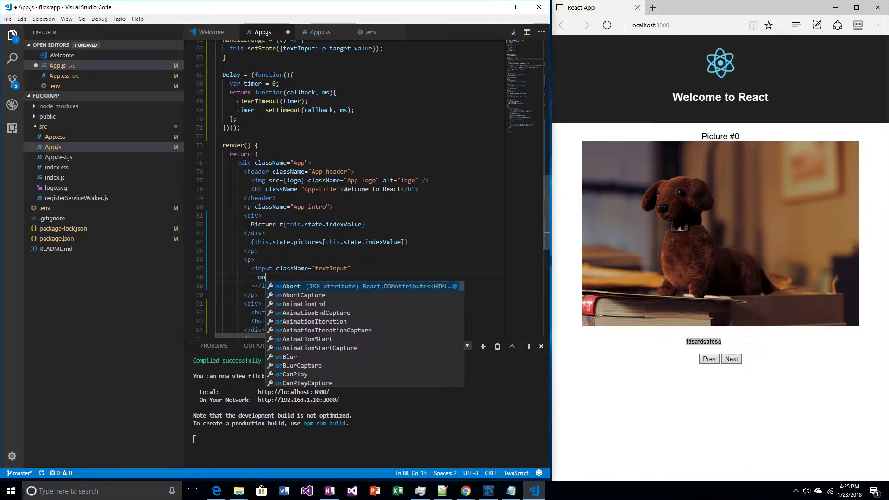
text(Change)
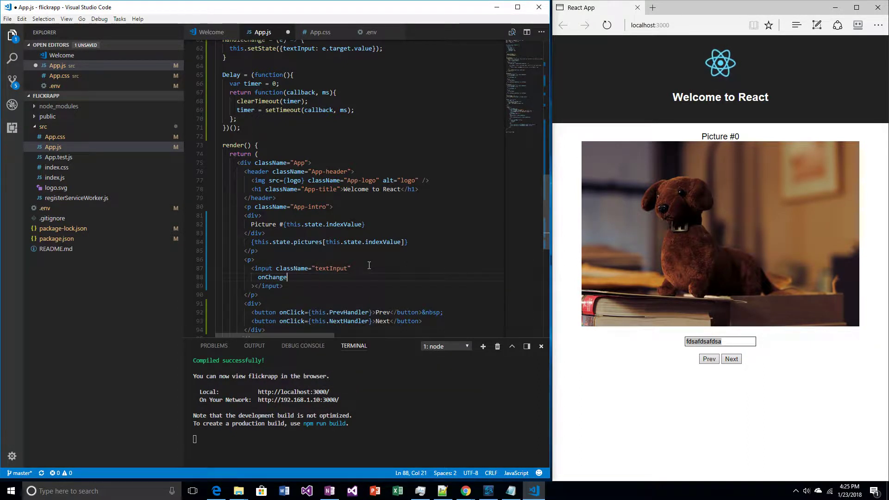
text({this.)
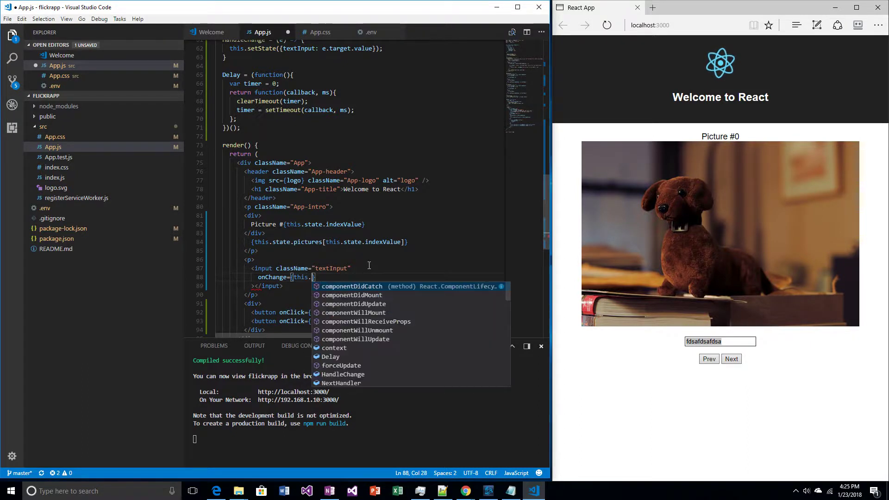
text(HandleChange)
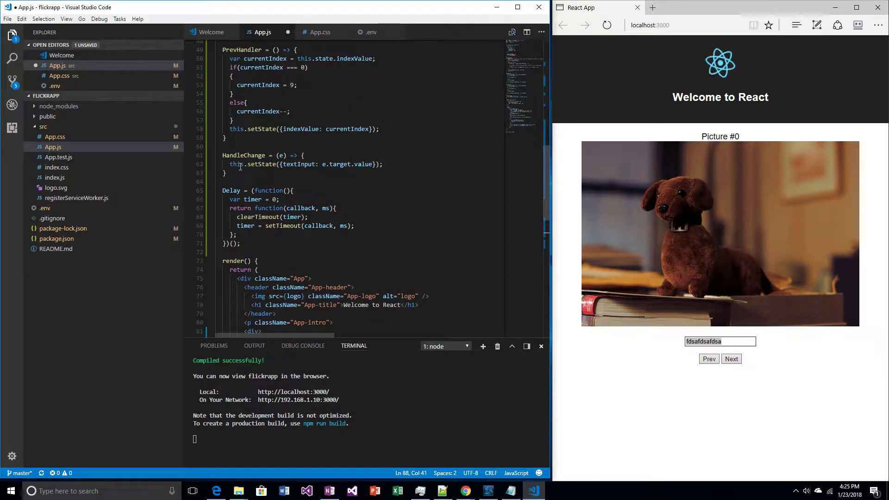
mouse_move(300, 165)
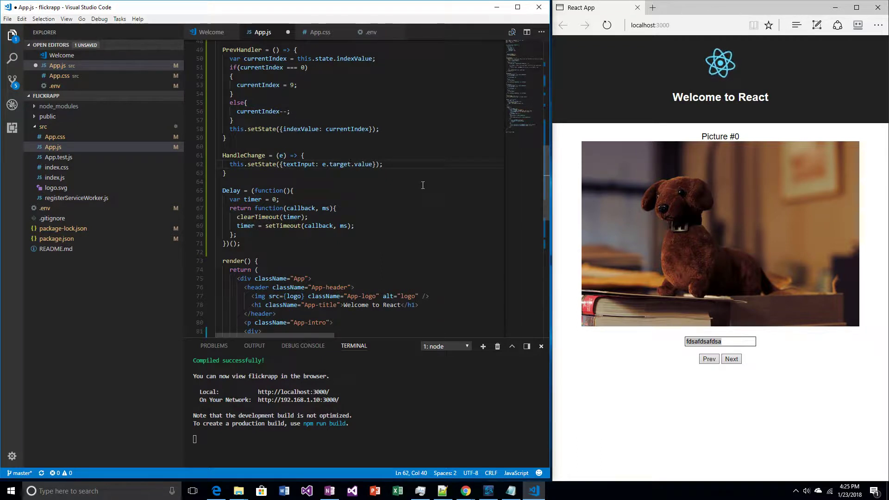
scroll(down, 3)
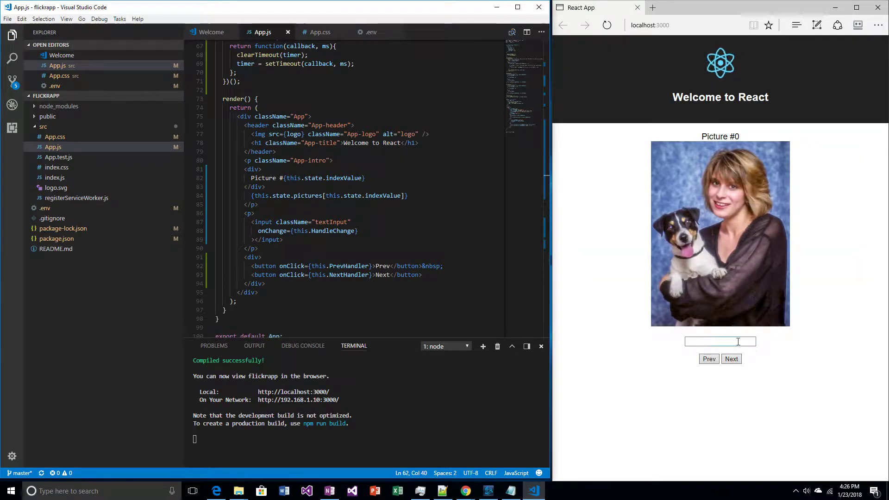
Enter test text dfdsafdsa into the reloaded app's search box
text(dfdsafdsa)
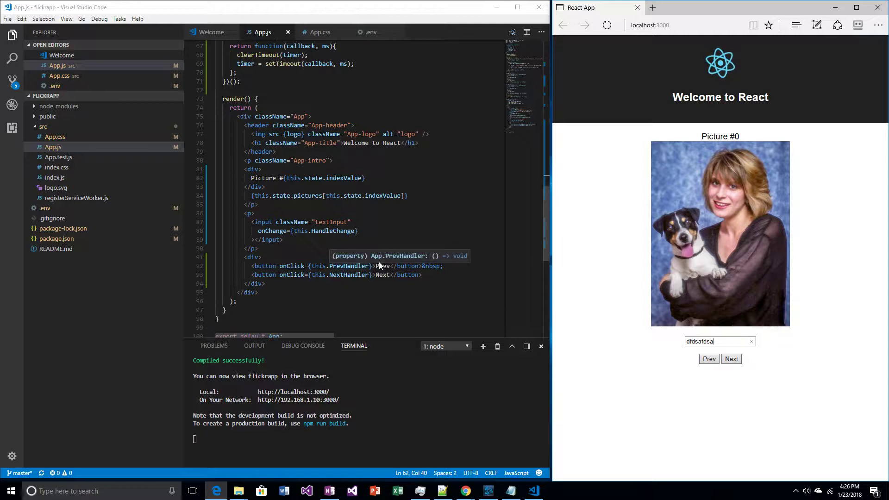
mouse_move(413, 217)
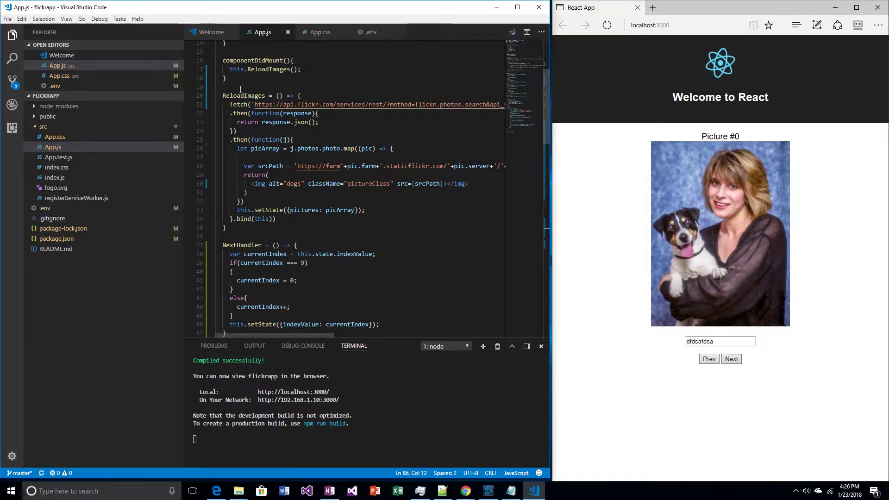
Replace the search box's test text with cat
scroll(down, 3)
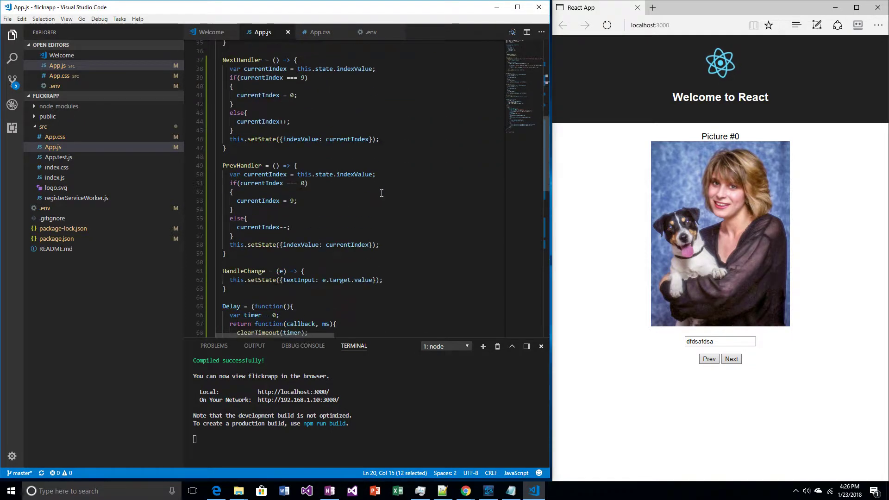
scroll(down, 3)
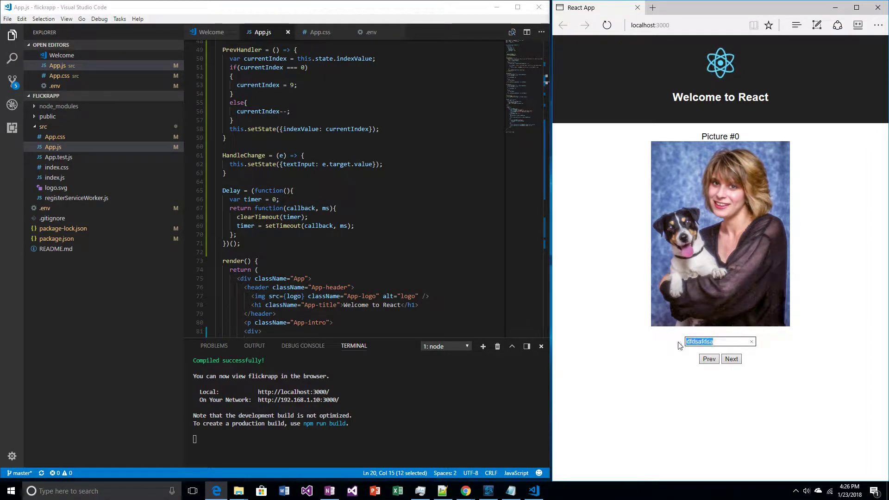
text(c)
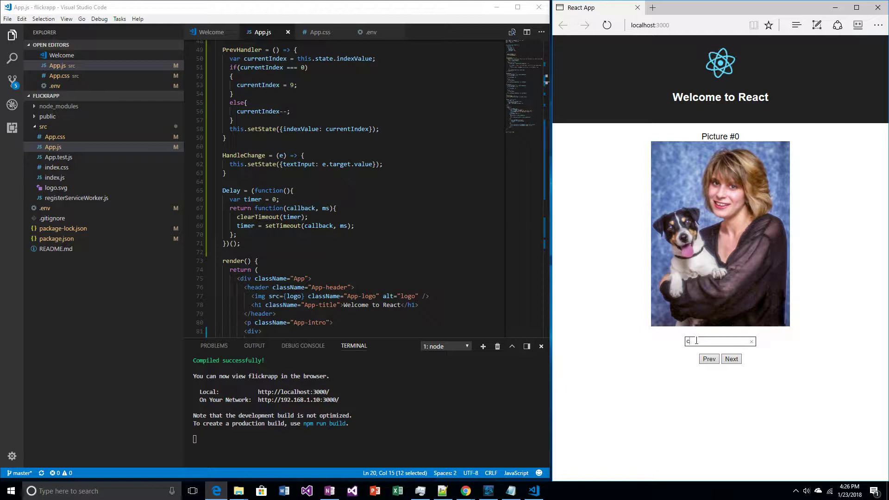
text(at)
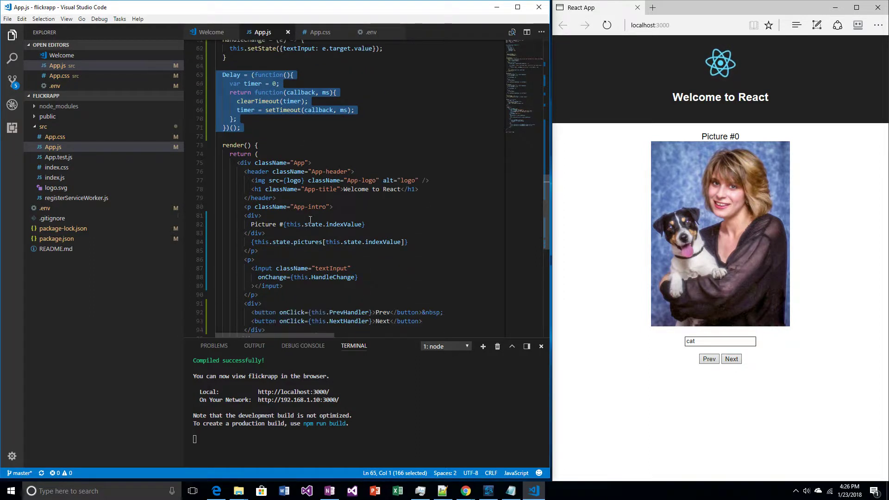
Add onKeyUp={() => this.Delay(function(){ this.ReloadImages(); }.bind(this), 1000)} on a new line after onChange
click(359, 207)
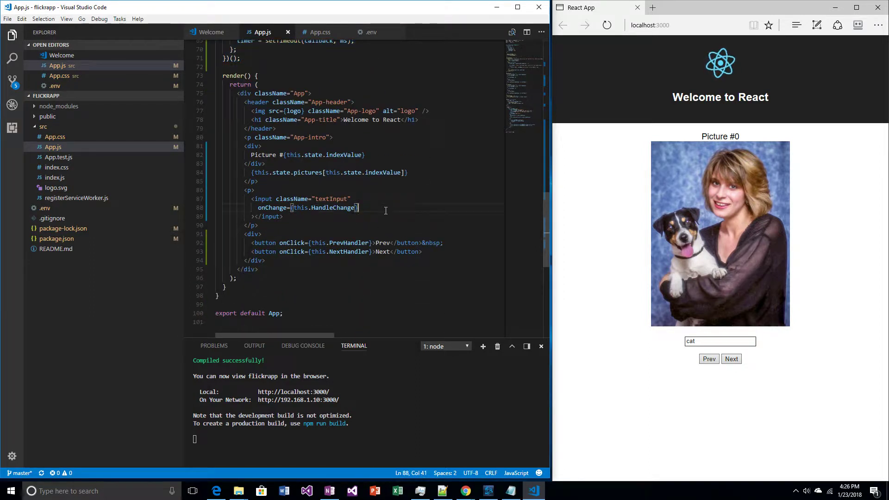
key(enter)
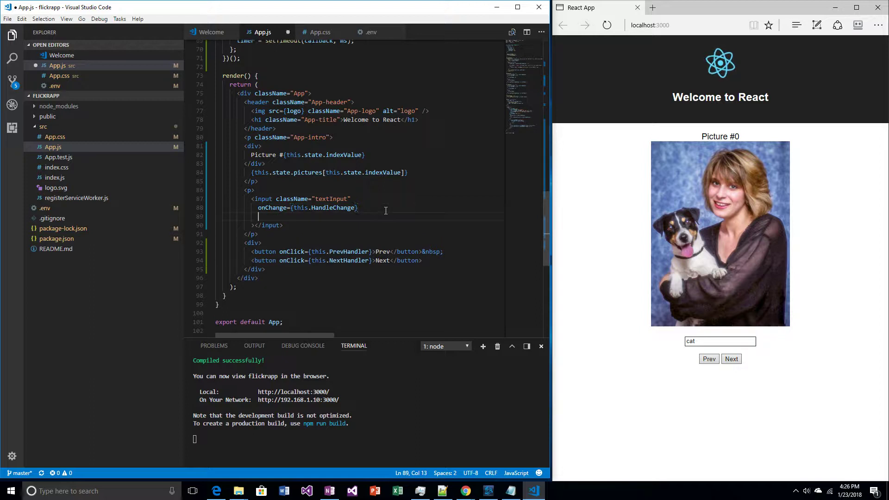
text(on)
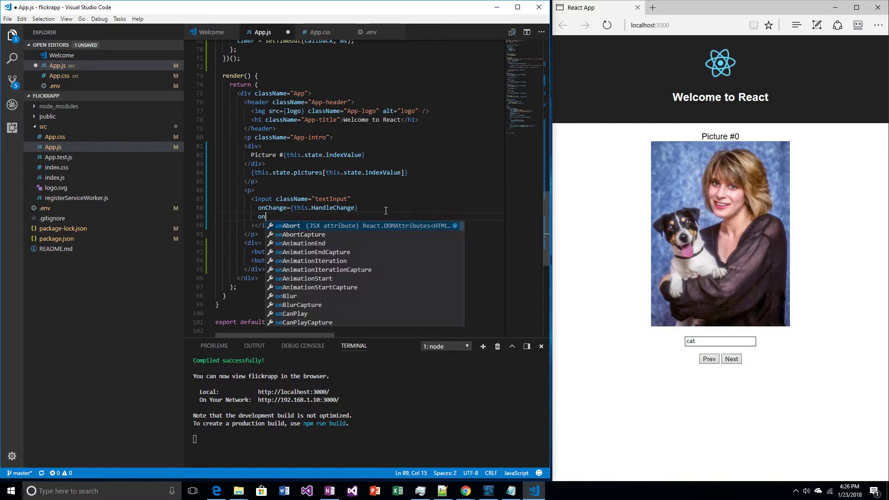
text(KeyUp)
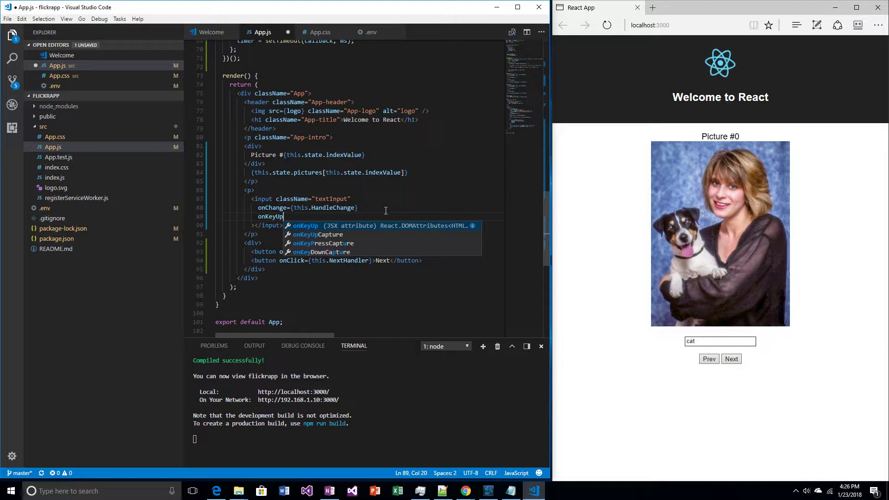
text(=)
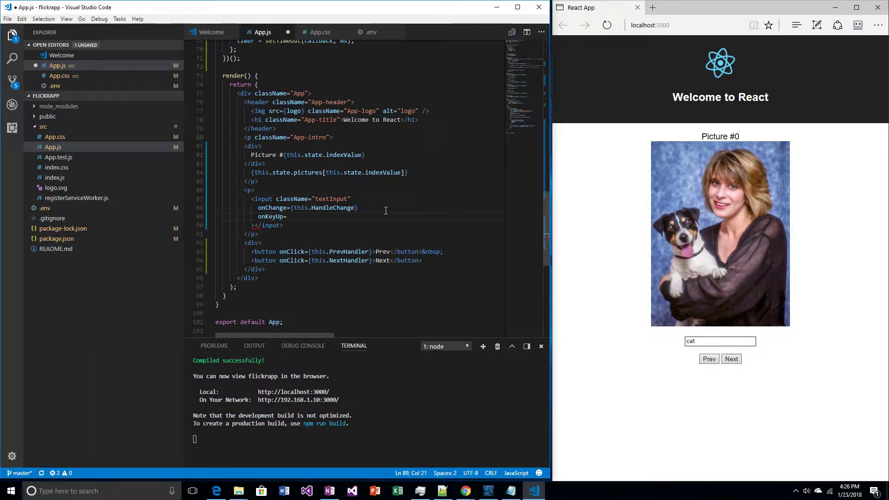
text({() => this.d)
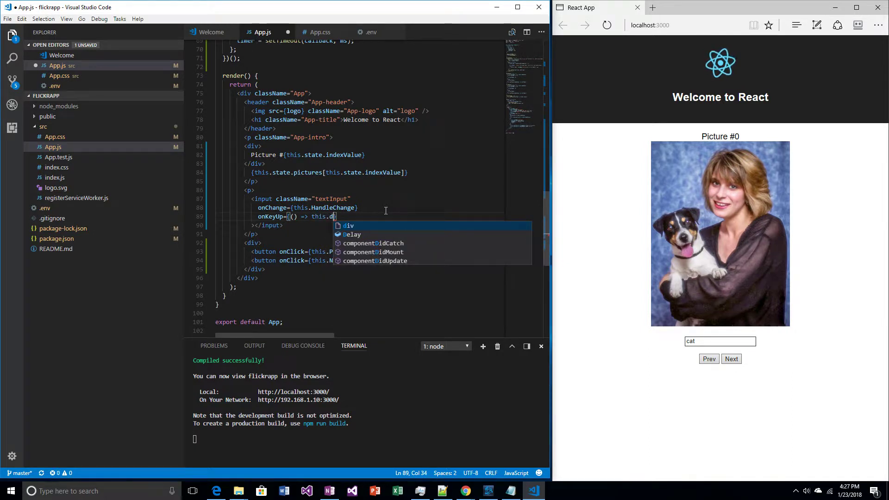
text(elay(function()
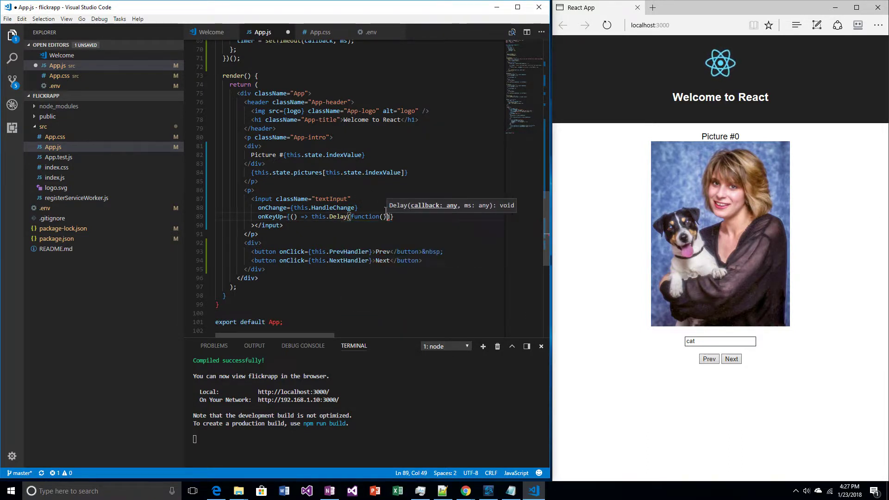
text({)
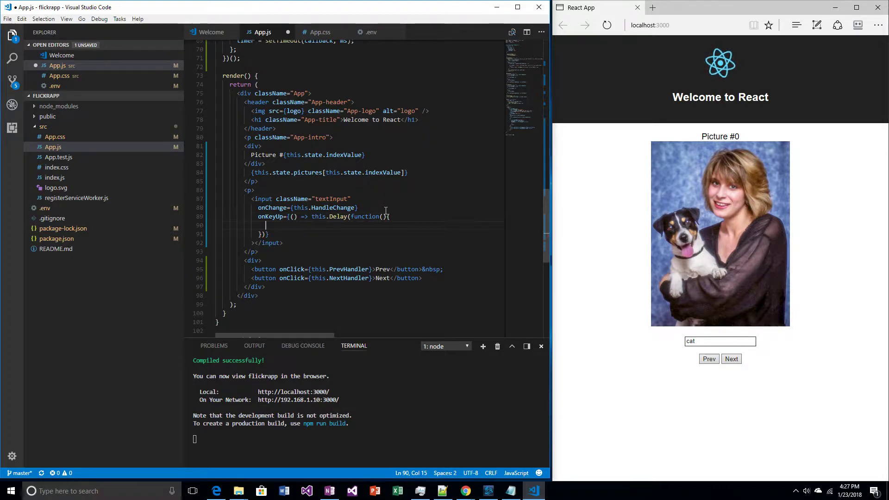
text(this.ReloadImages)
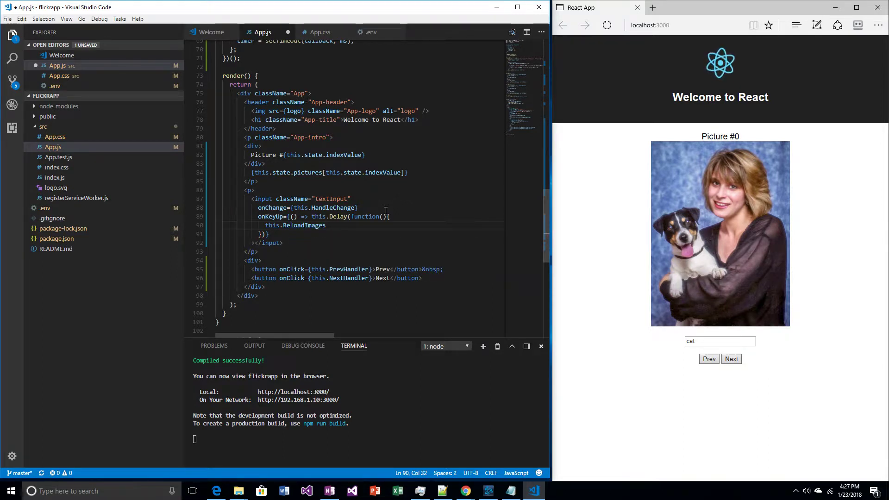
text(();)
text(})
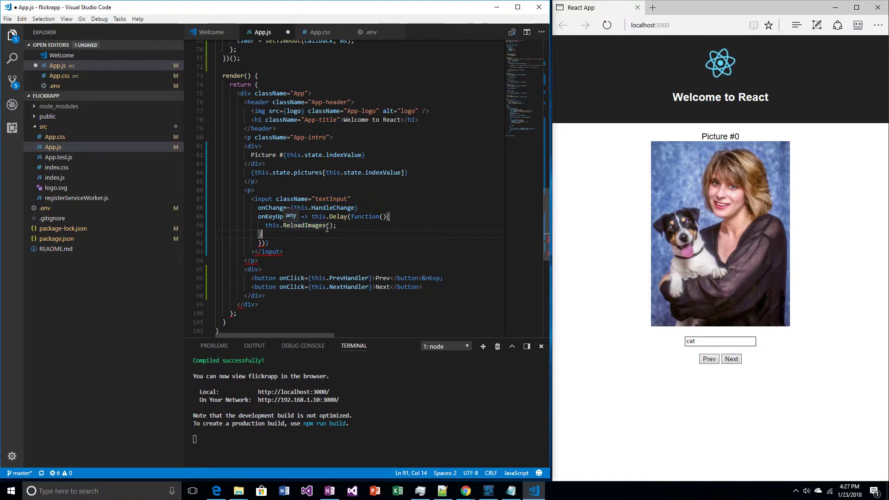
text(.bind(this), 1000))
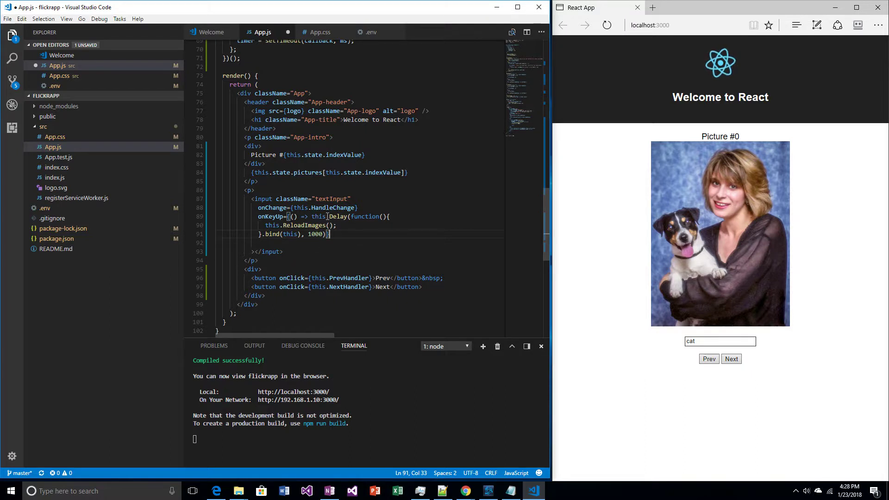
double_click(339, 216)
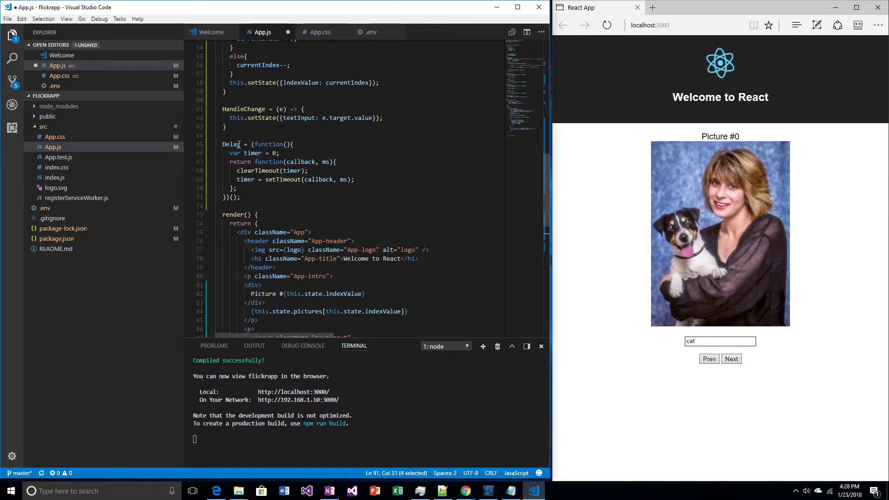
mouse_move(295, 170)
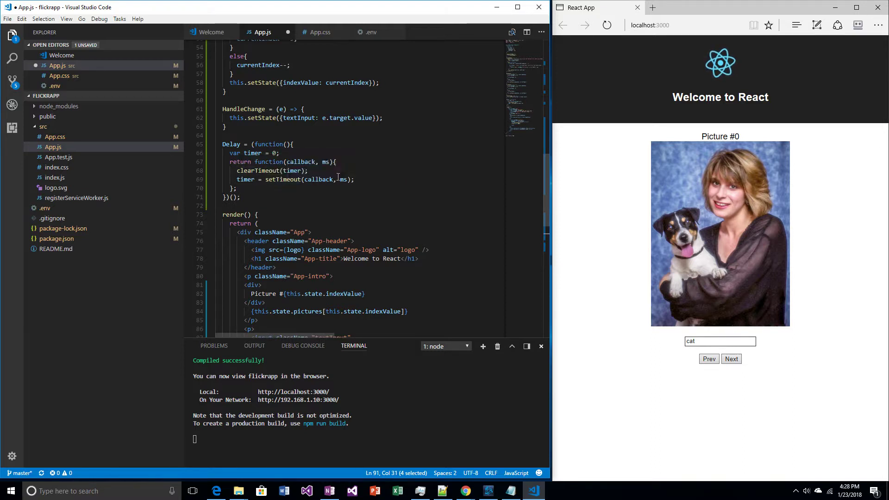
mouse_move(342, 178)
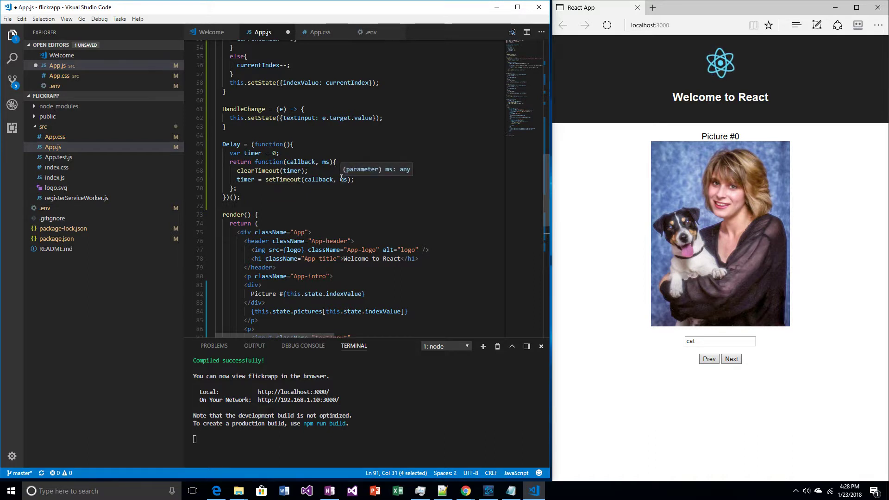
mouse_move(323, 181)
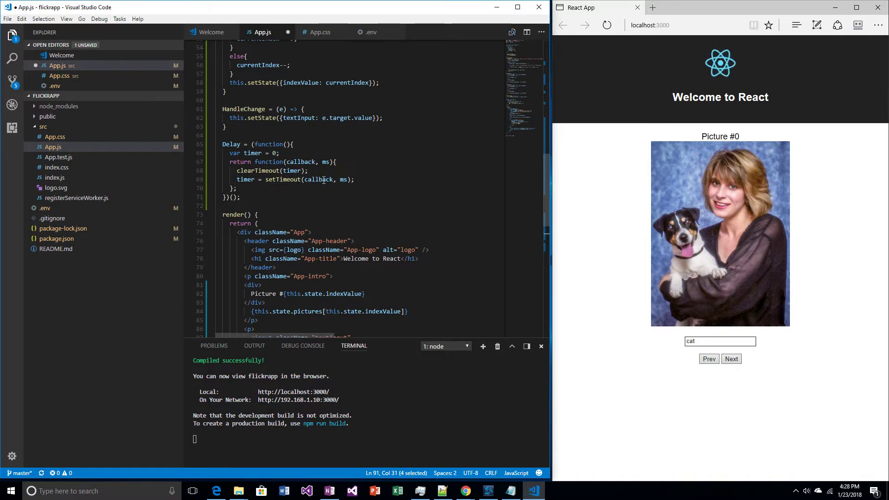
double_click(317, 179)
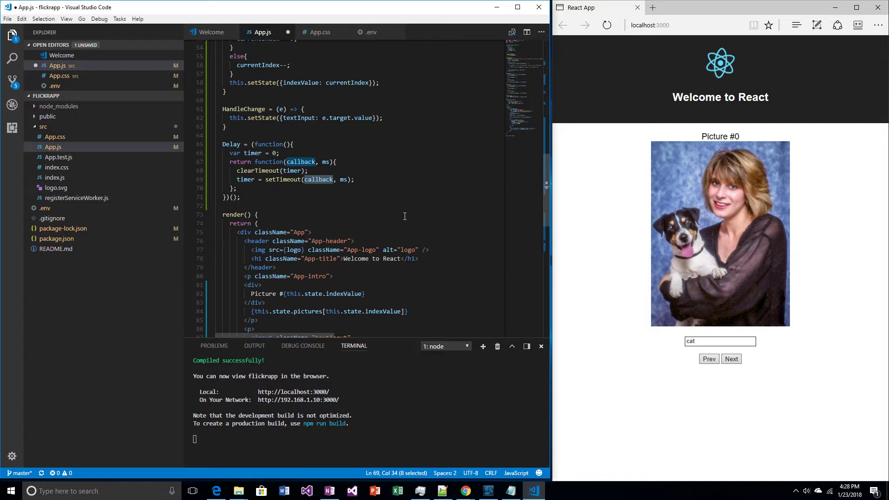
scroll(down, 3)
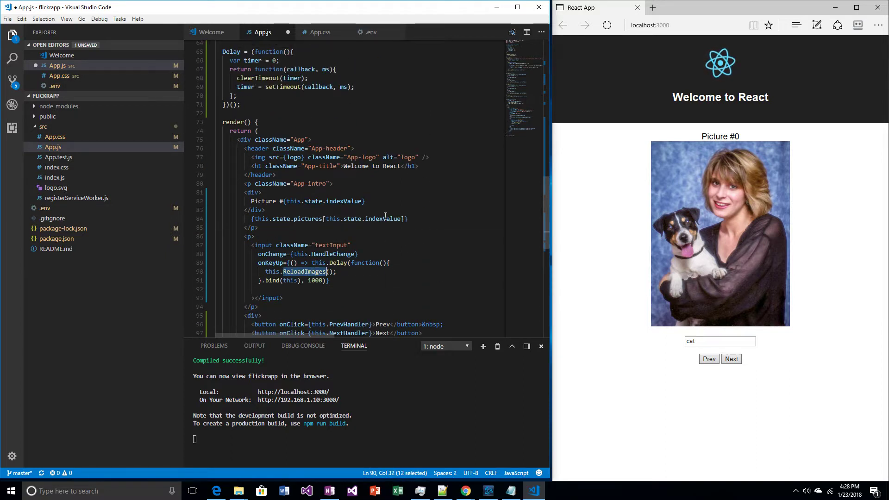
scroll(down, 3)
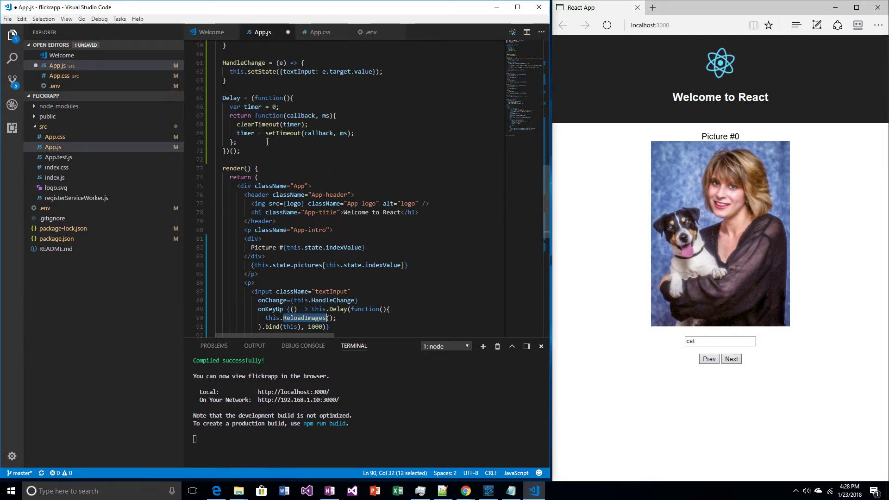
scroll(down, 3)
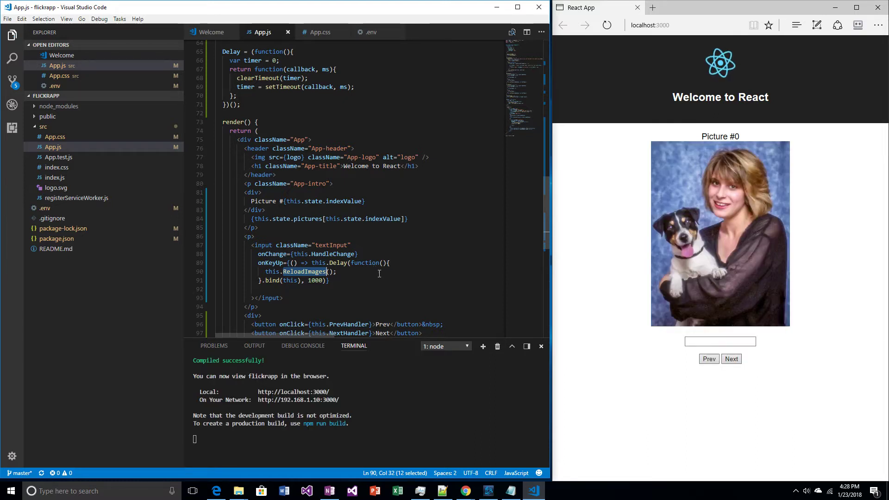
Search for 'cat' in the React app and step through several cat photos with Next
text(c)
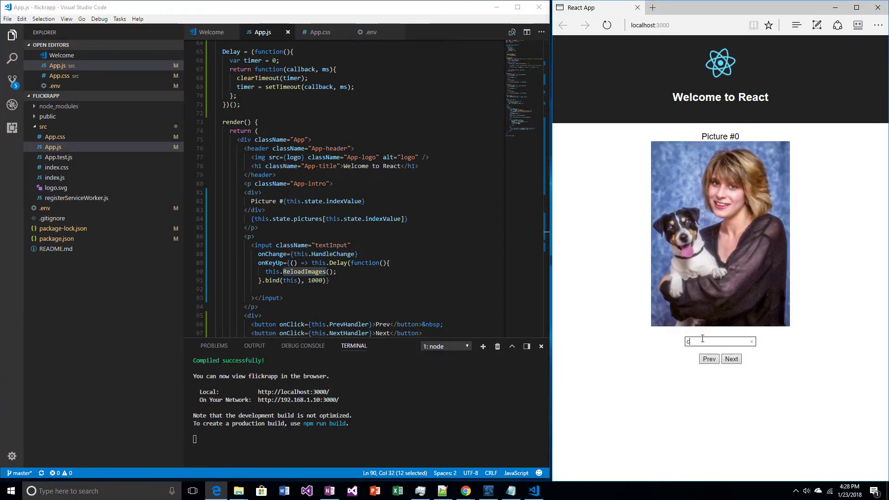
text(at)
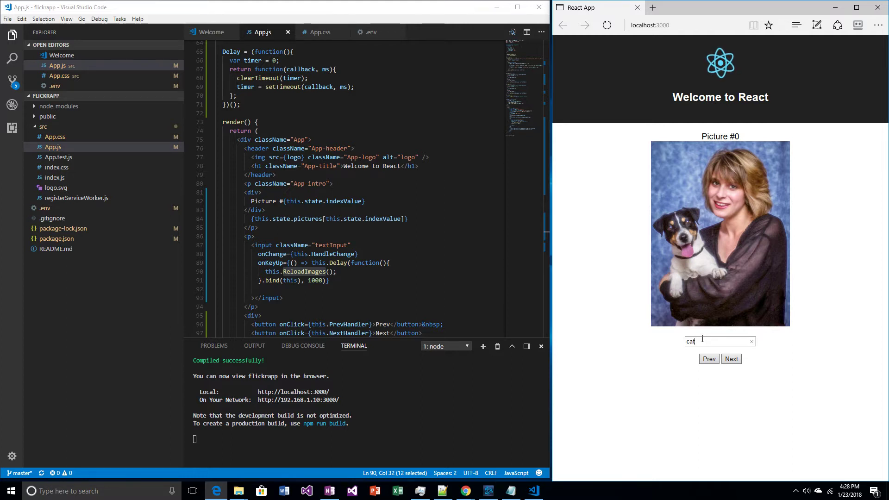
click(731, 359)
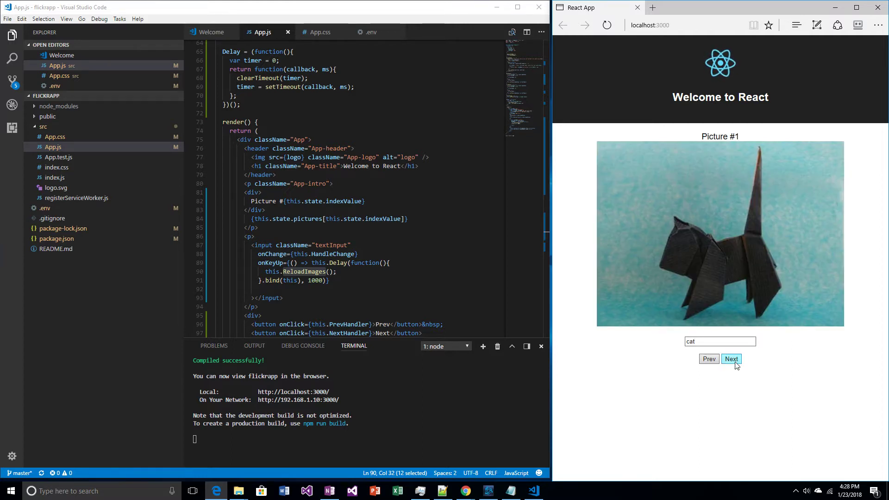
click(730, 359)
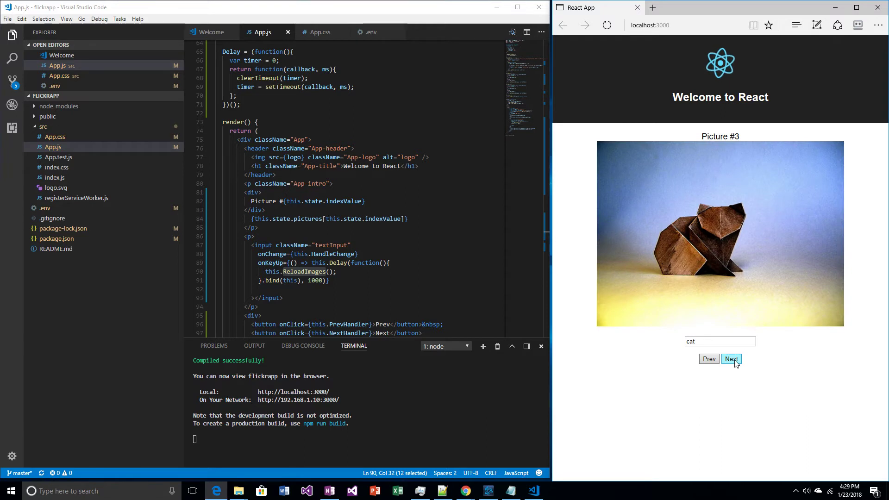
click(730, 358)
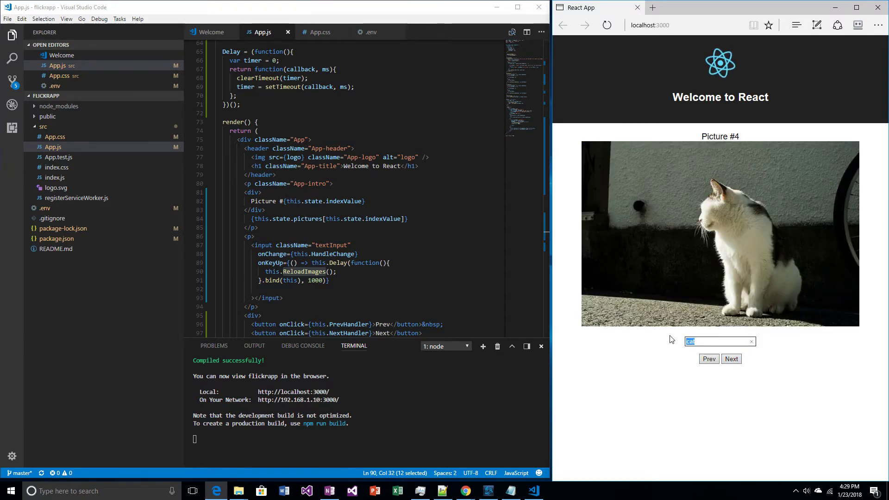
Replace the search with 'elephant', let it reload, and cycle through the elephant photos
text(elephant)
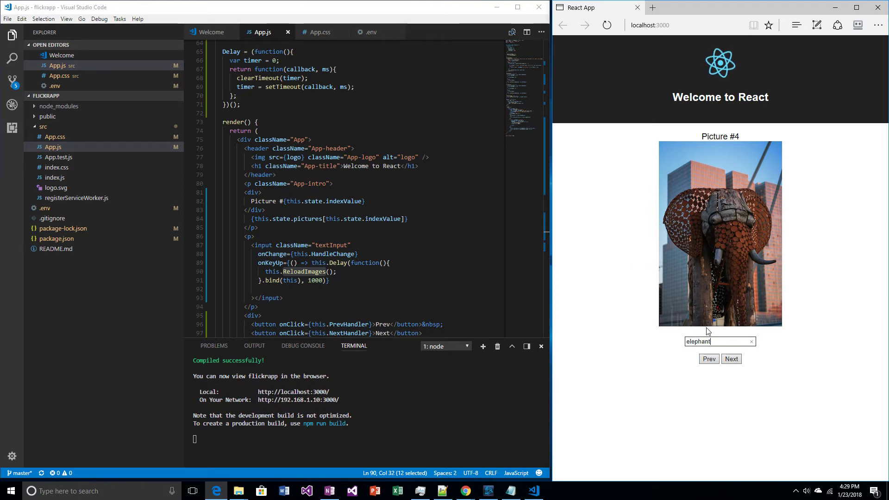
click(730, 358)
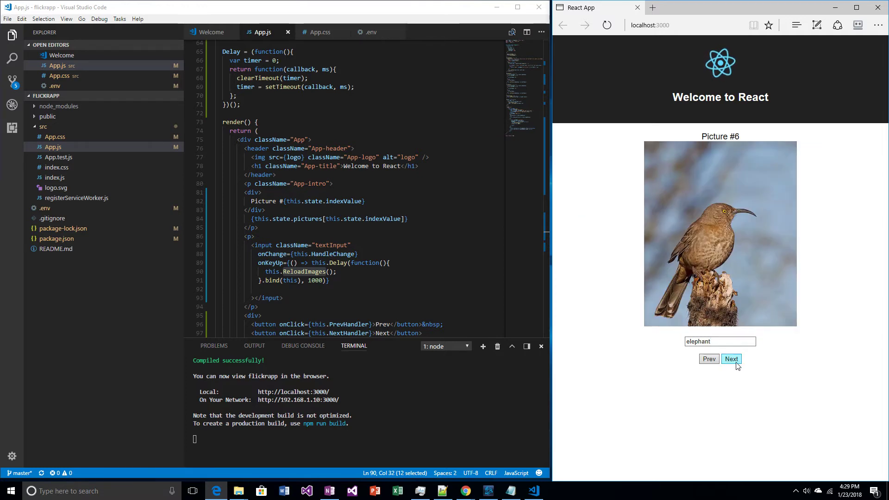
click(730, 359)
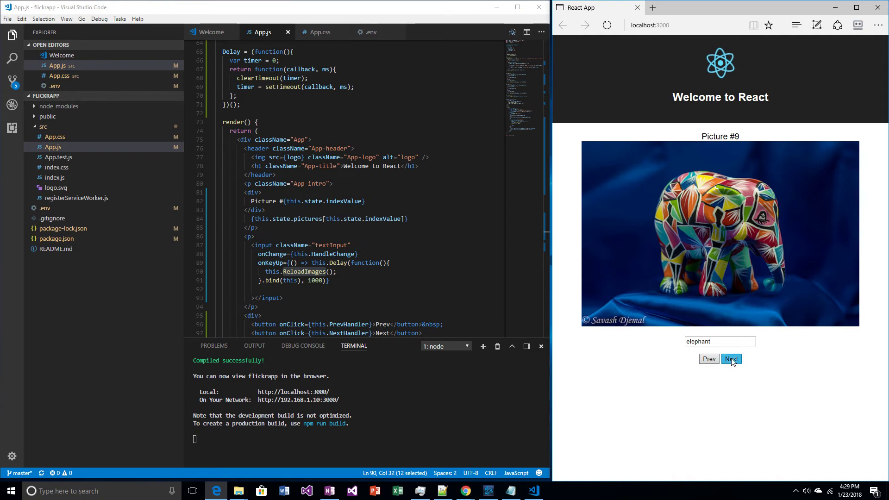
click(731, 358)
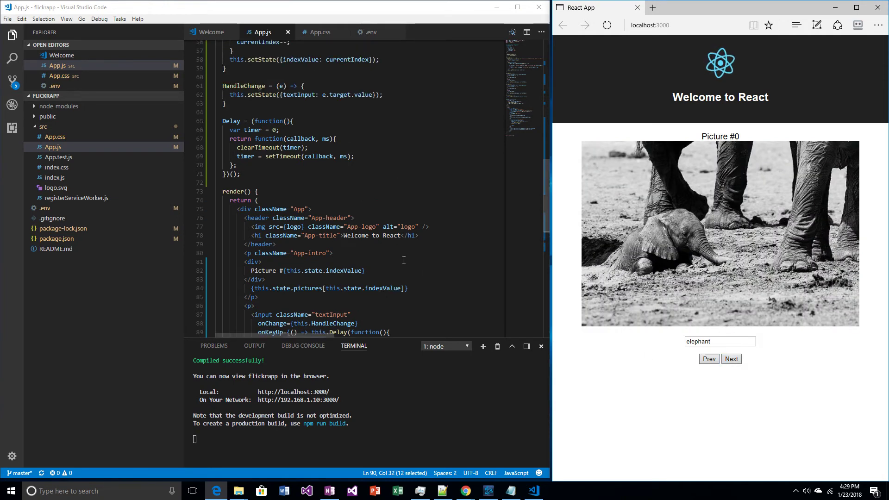
scroll(down, 3)
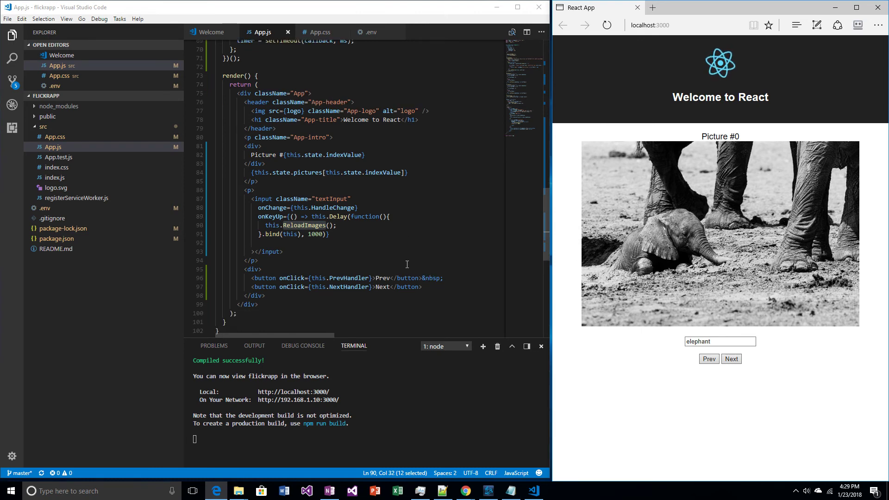